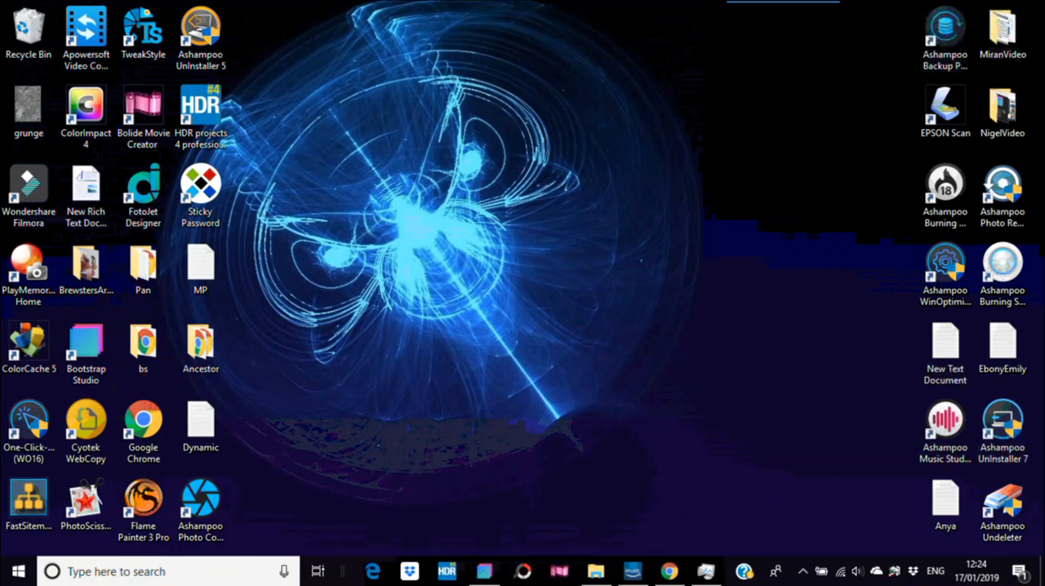
# - Launch Bootstrap Studio from its desktop icon and reach the start screen
pyautogui.doubleClick(85, 343)
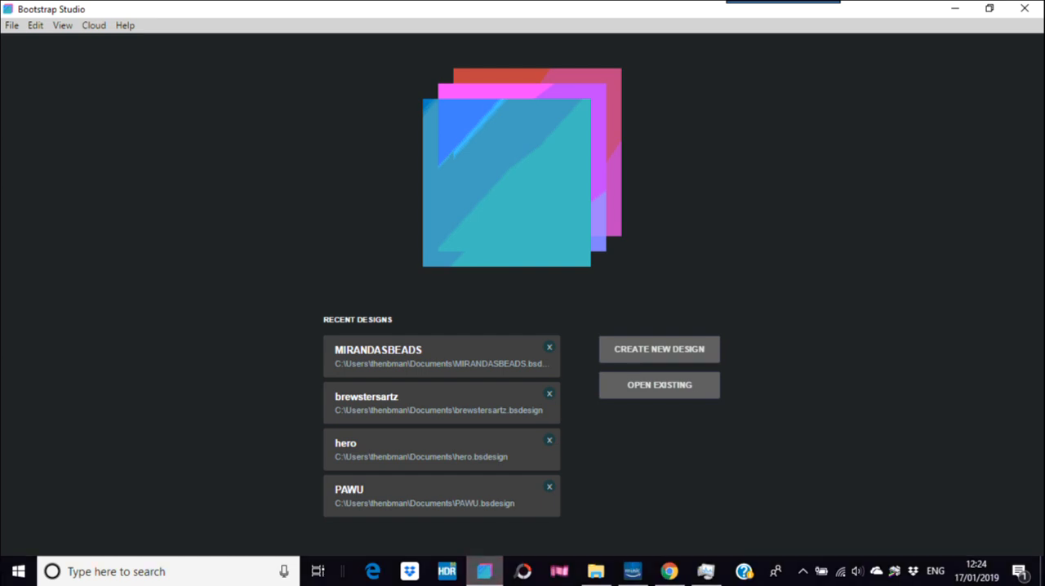
pyautogui.moveTo(775, 572)
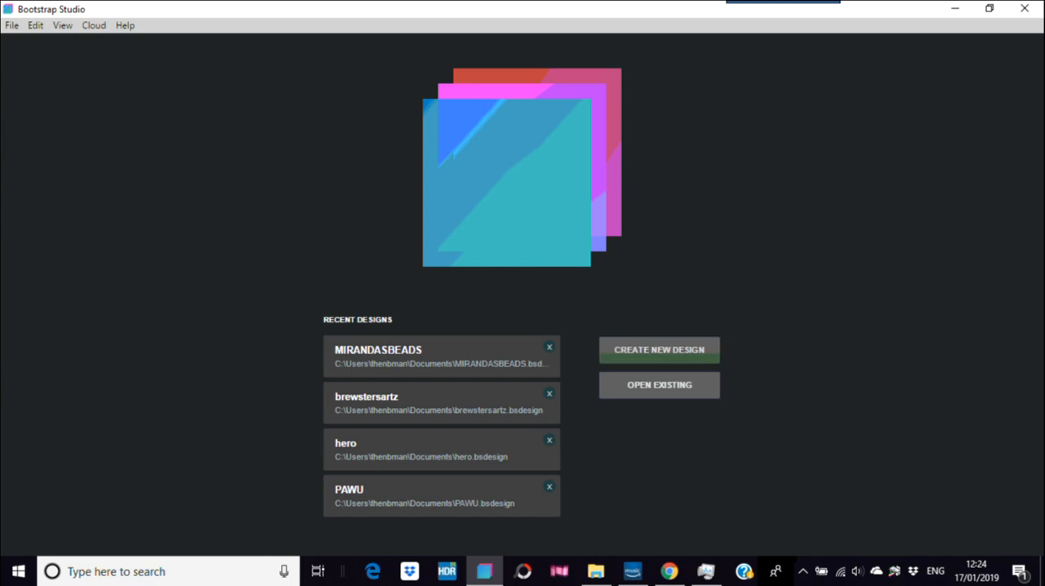
# - Create a new blank untitled design, opening its empty page in the editor
pyautogui.click(660, 349)
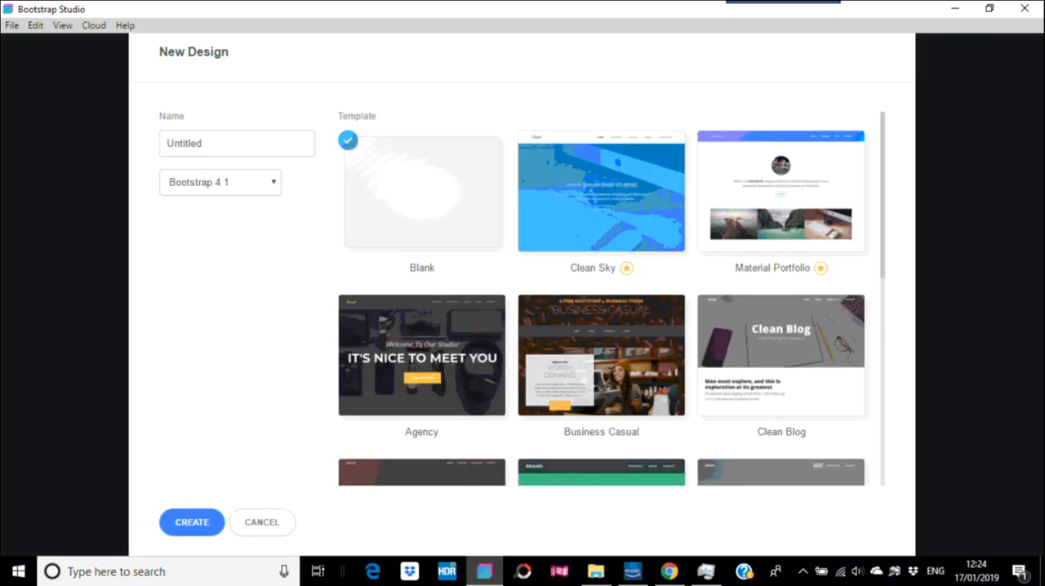
pyautogui.click(261, 523)
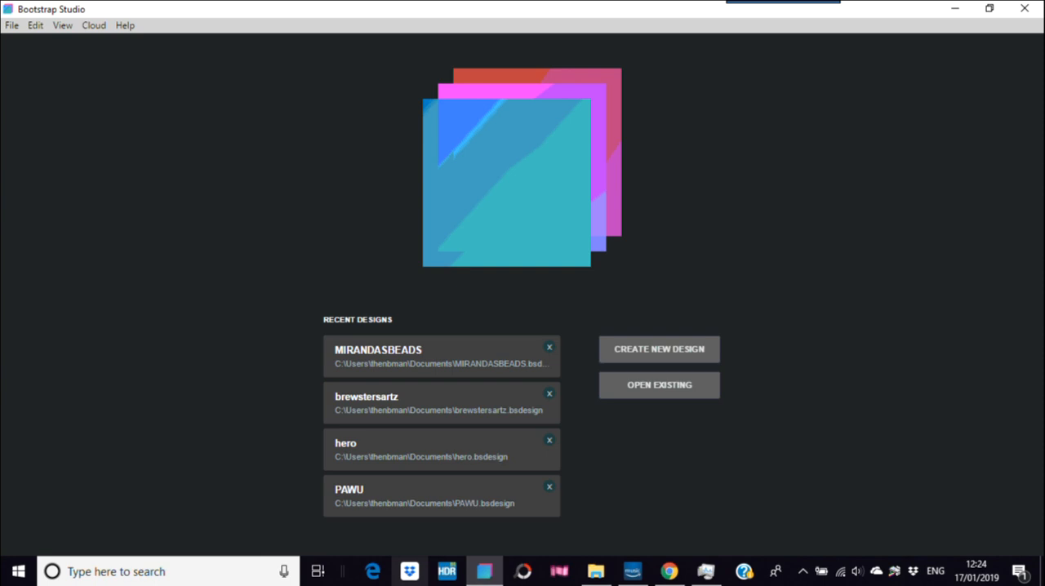
pyautogui.click(660, 350)
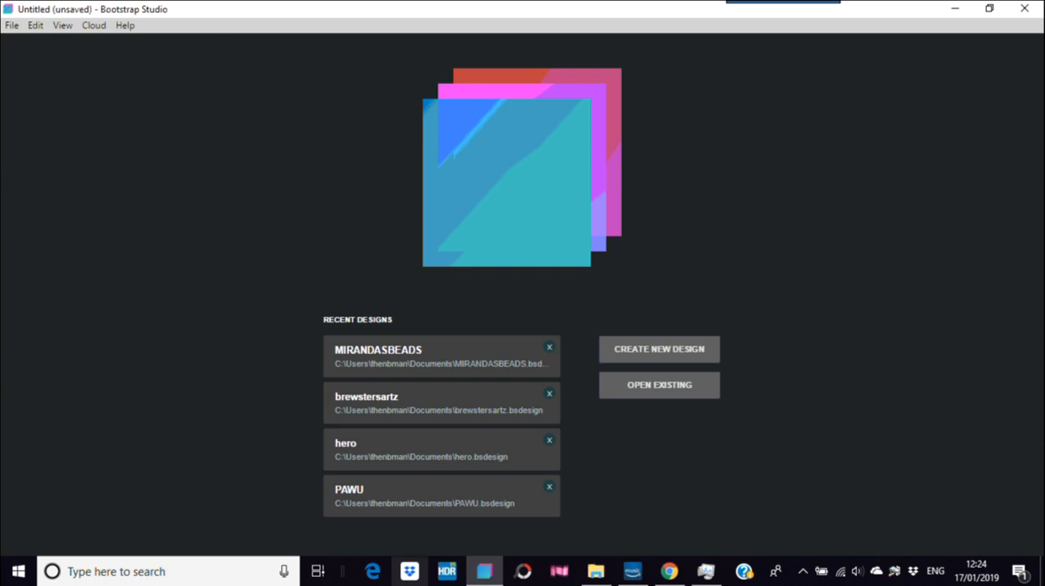
pyautogui.click(660, 350)
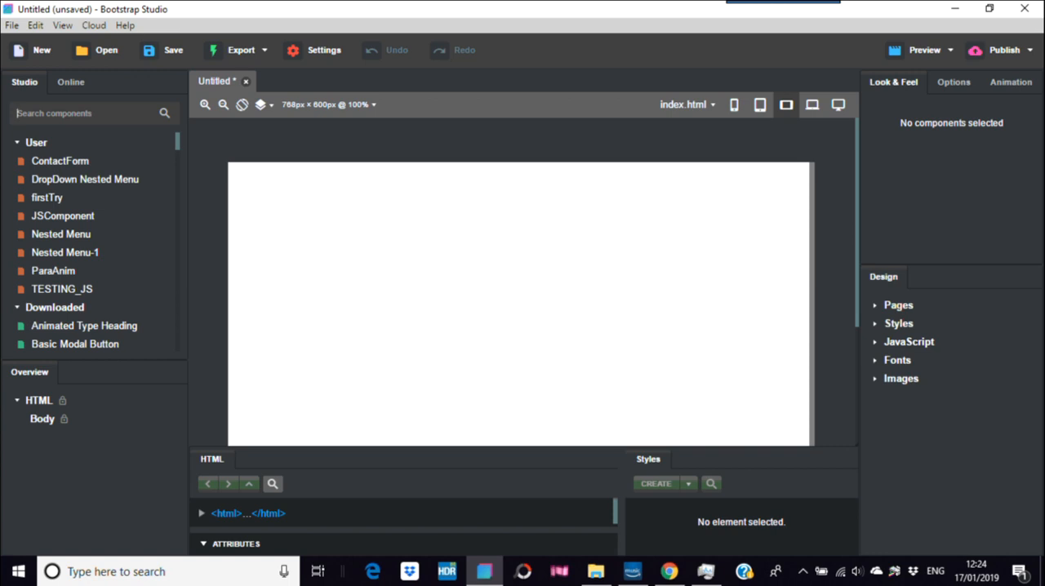
# - Add a Div to the Body, convert it to Custom Code and bring up its code for editing
pyautogui.write('d')
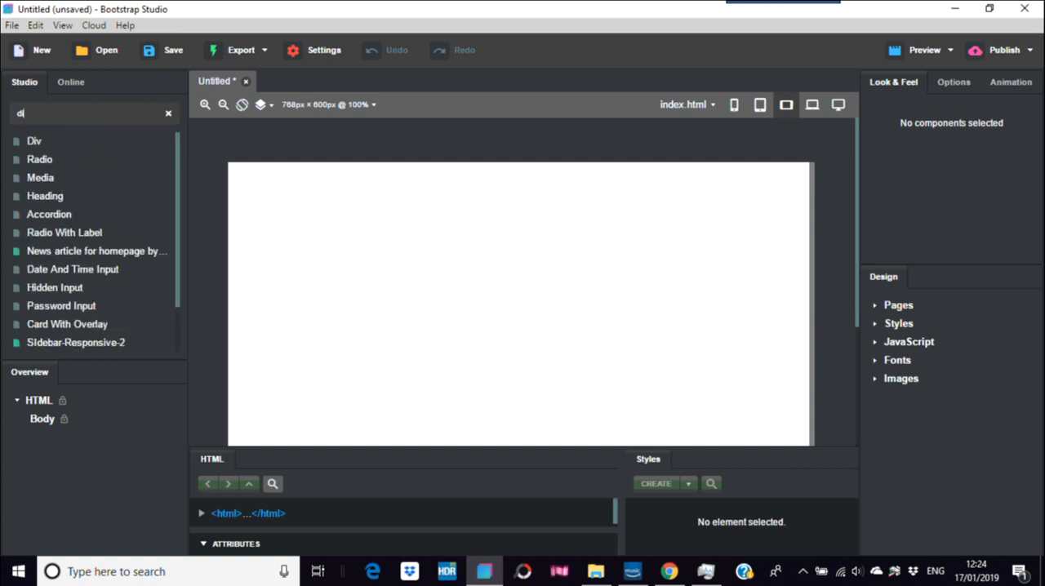
pyautogui.write('iv')
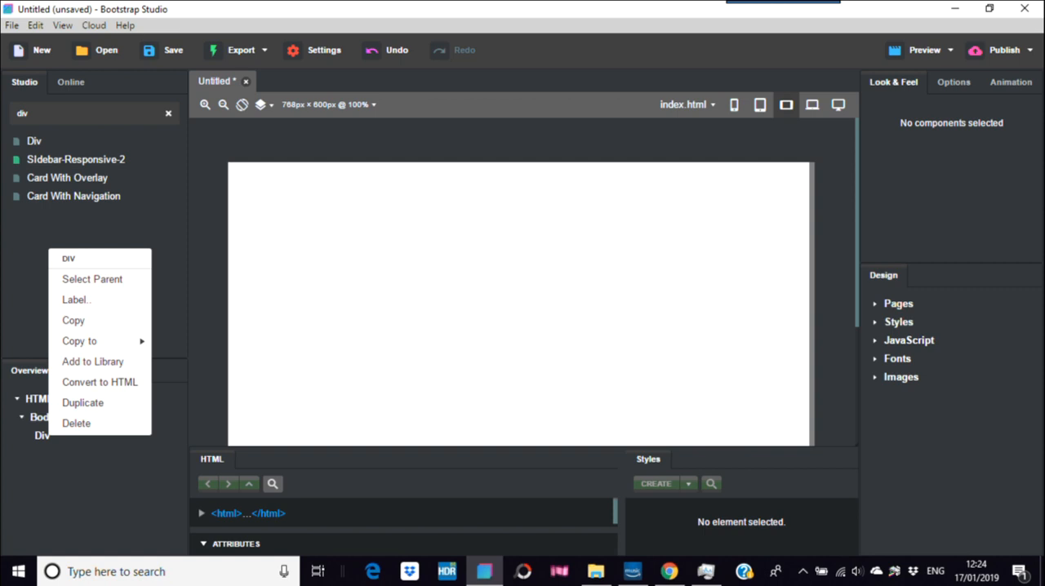
pyautogui.click(75, 423)
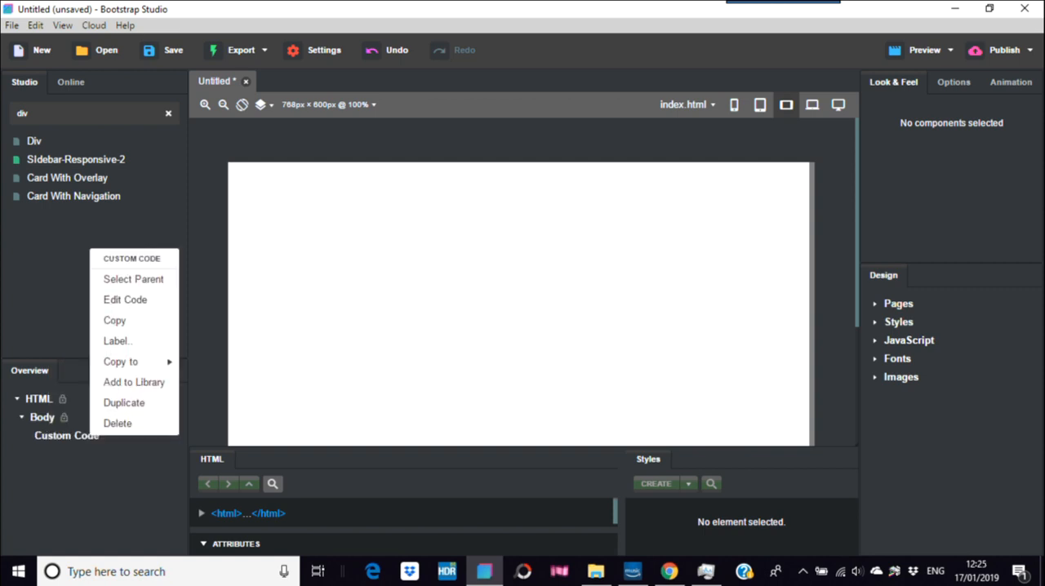
pyautogui.click(124, 300)
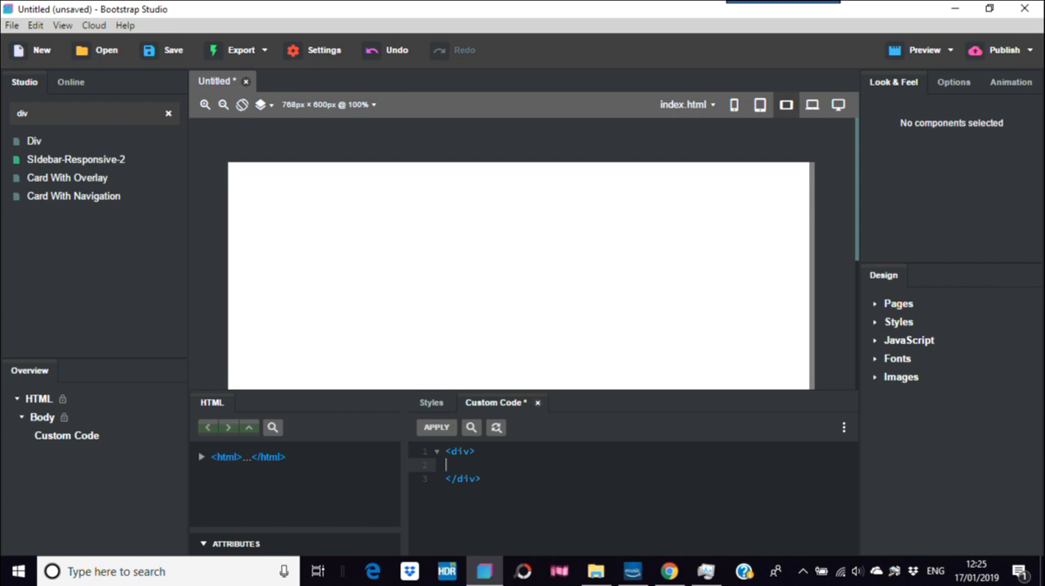
# - Write <h1>I am an h1 tag</h1> inside the div and start a new line
pyautogui.write('<')
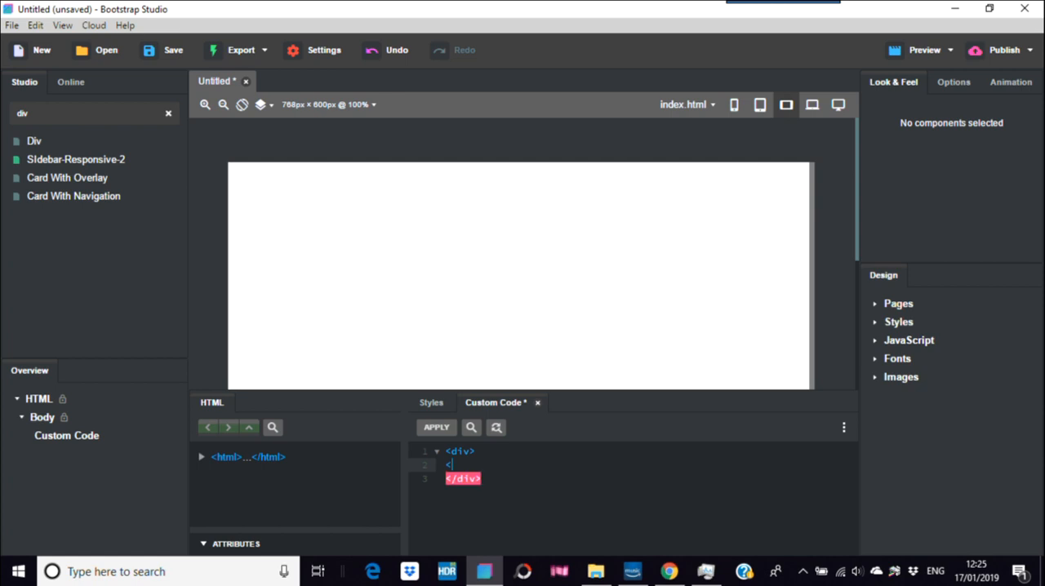
pyautogui.write('h')
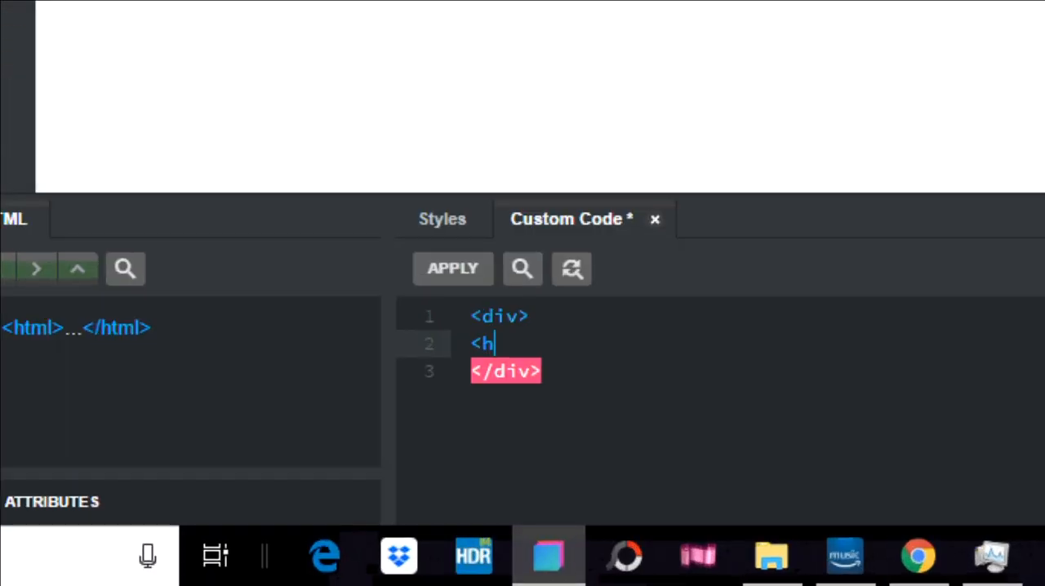
pyautogui.write('1')
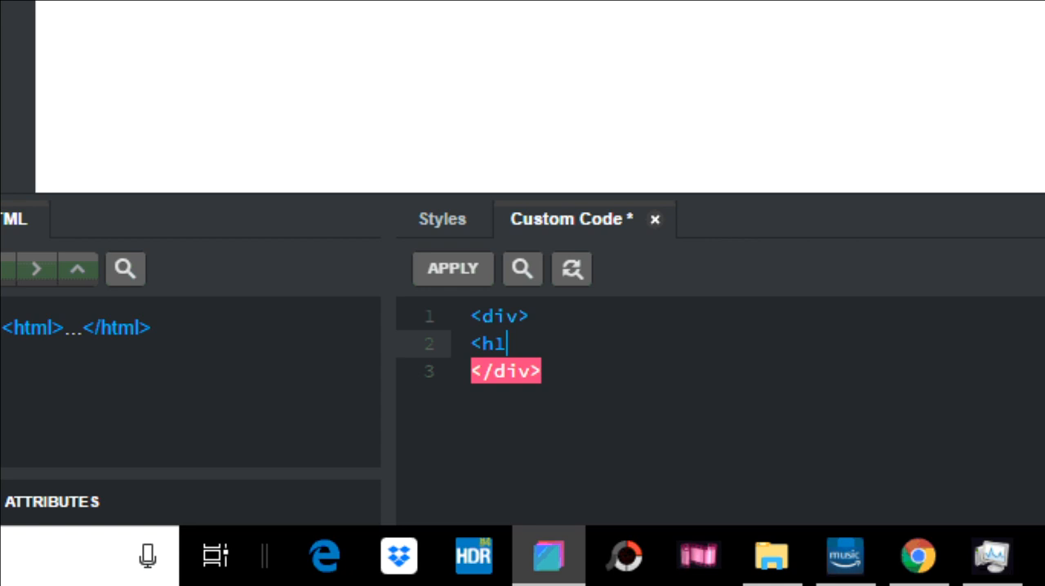
pyautogui.write('>')
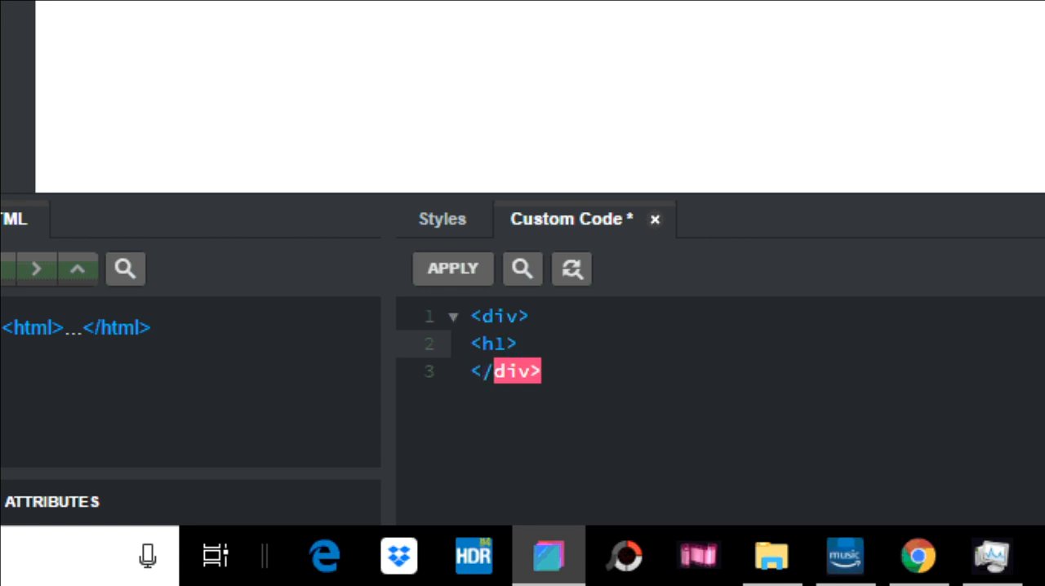
pyautogui.write('I')
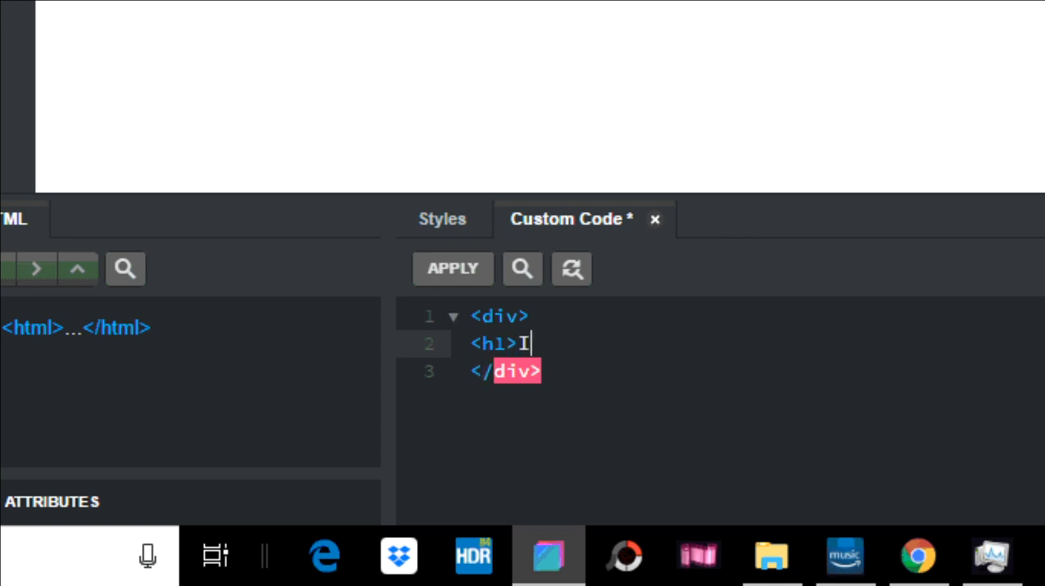
pyautogui.write('am')
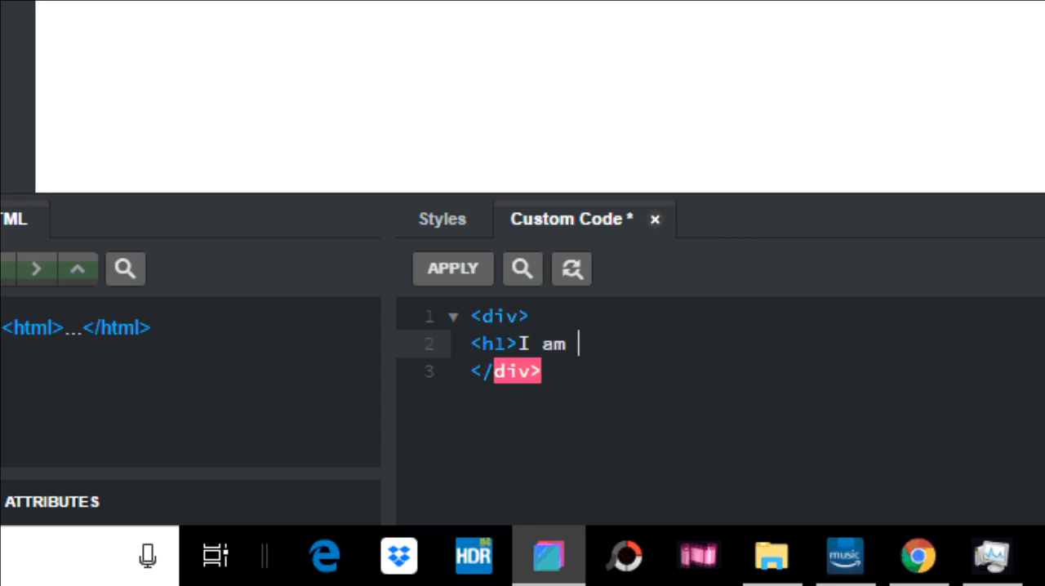
pyautogui.write('an h')
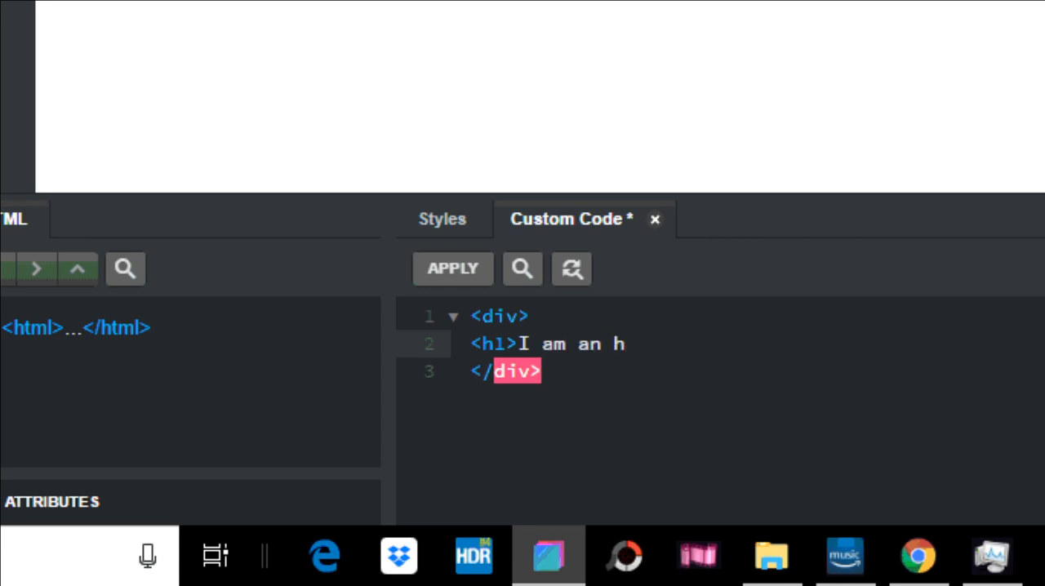
pyautogui.write('1 tag')
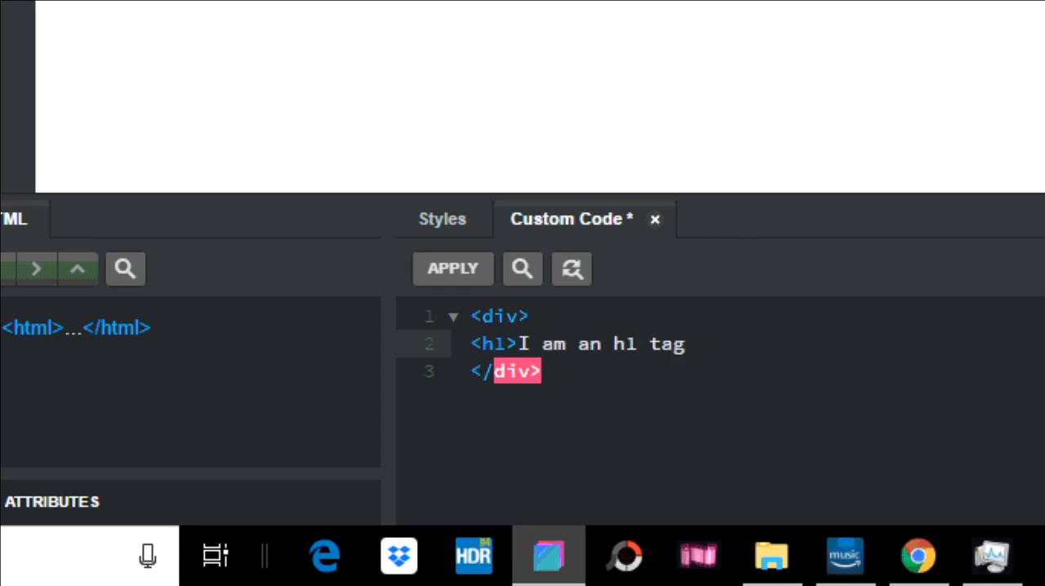
pyautogui.write('<')
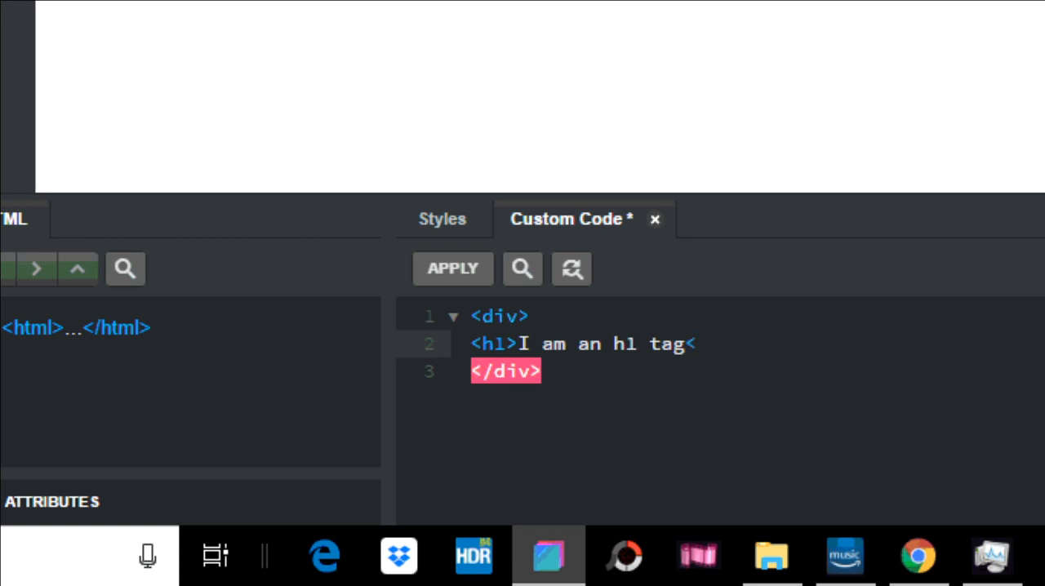
pyautogui.write('/')
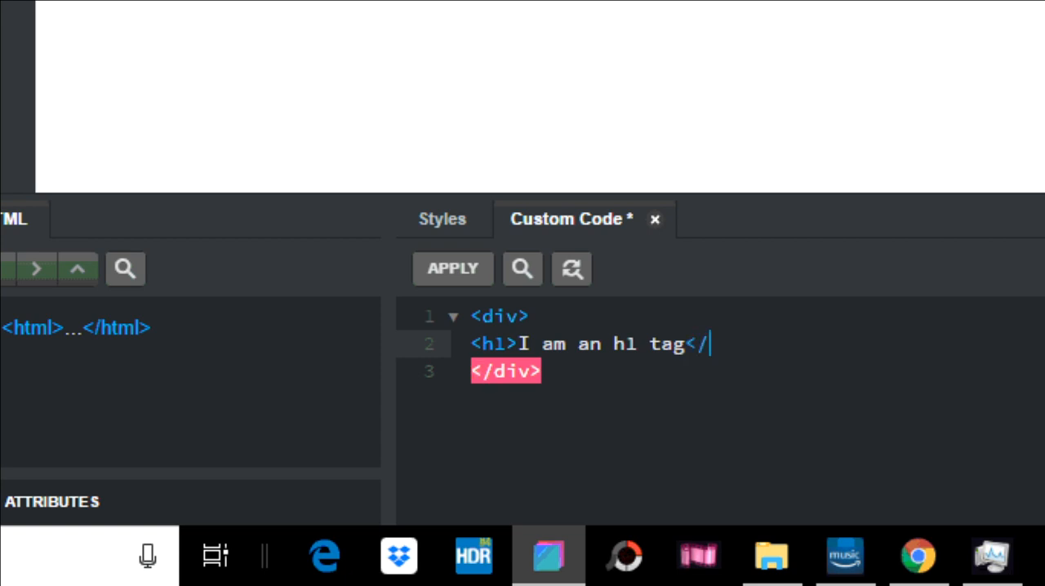
pyautogui.write('>')
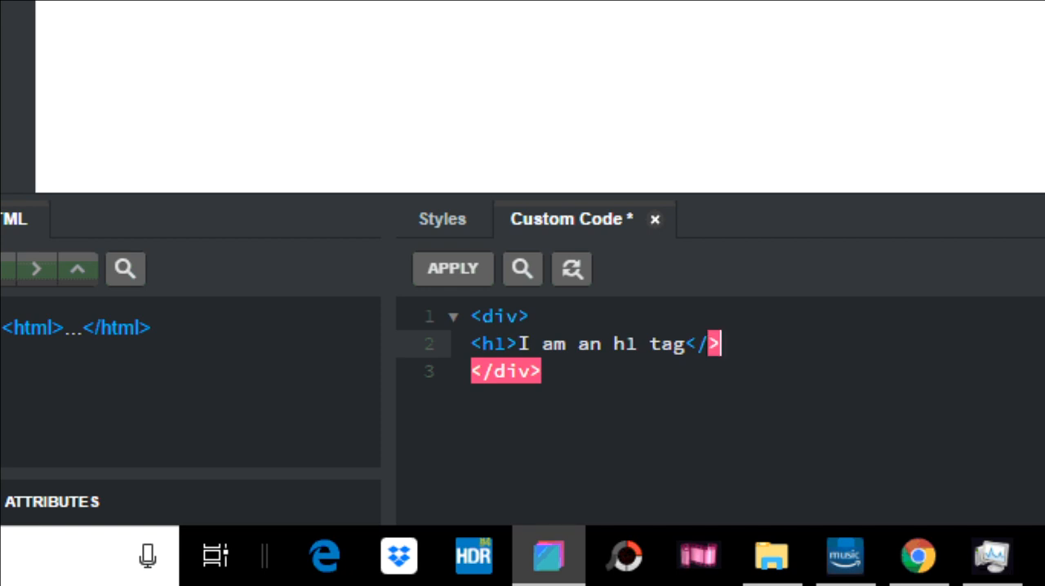
pyautogui.press('Backspace')
pyautogui.write('h1')
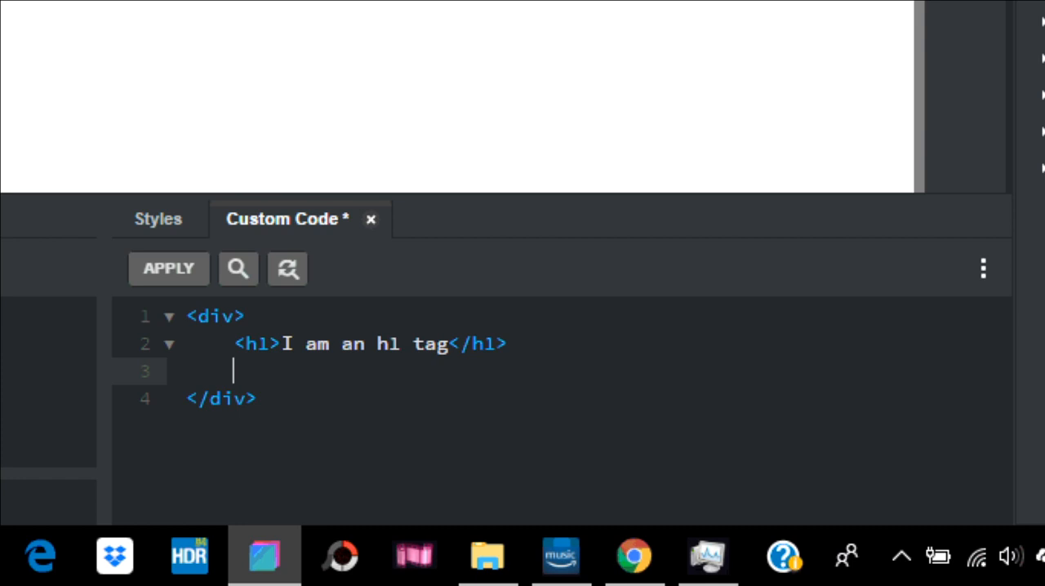
# - Write <h6>I am an h6 tag</h6> after the h1 and apply the code
pyautogui.write('<h')
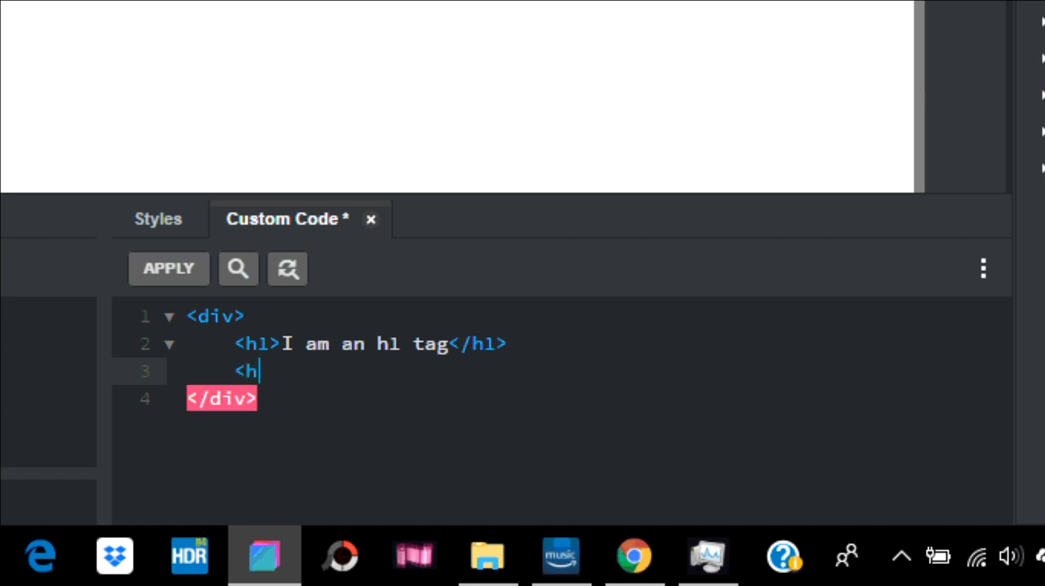
pyautogui.write('6')
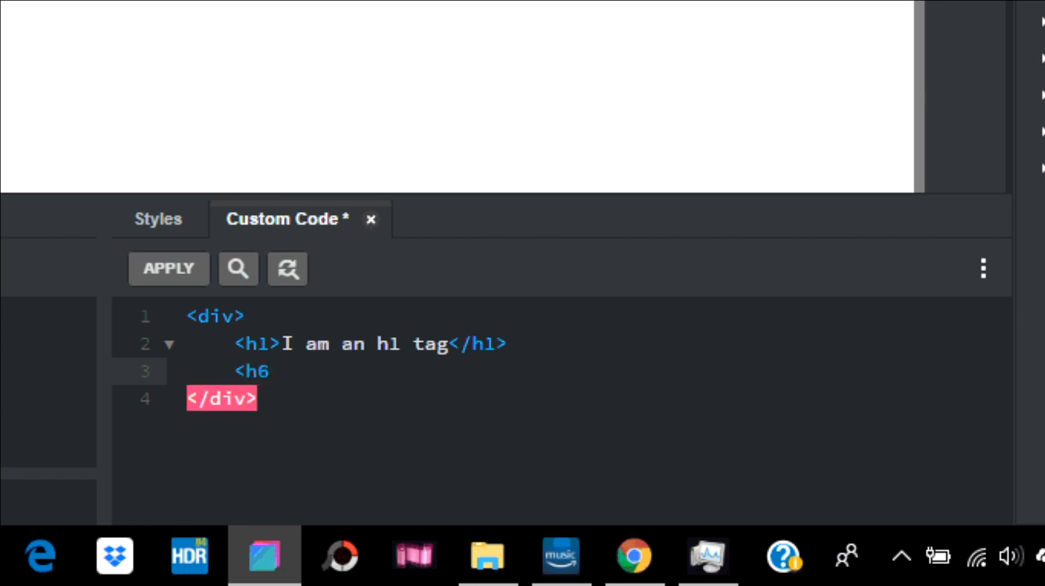
pyautogui.write('>')
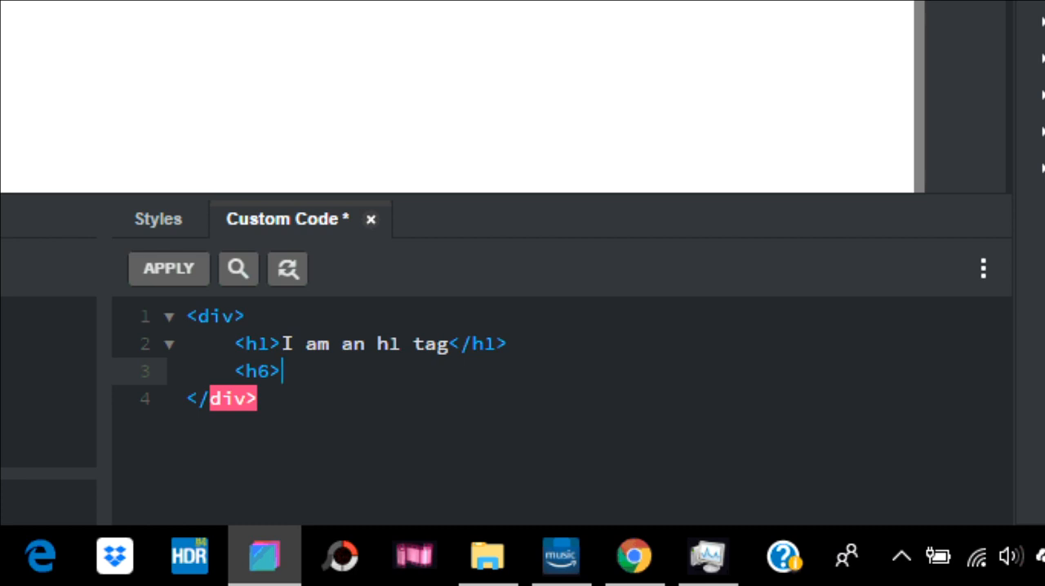
pyautogui.write('I am an h')
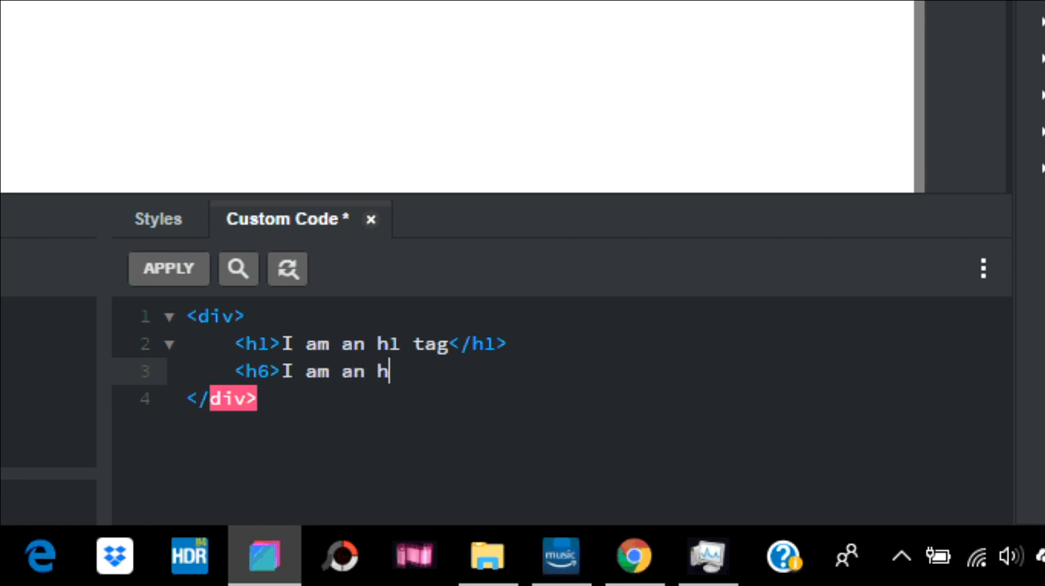
pyautogui.write('6 tag')
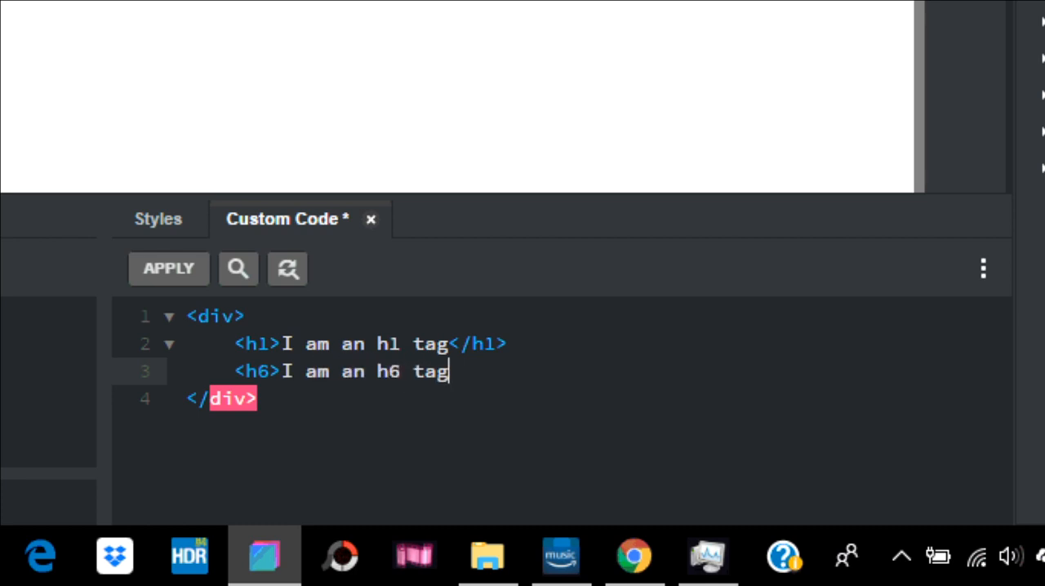
pyautogui.write('<')
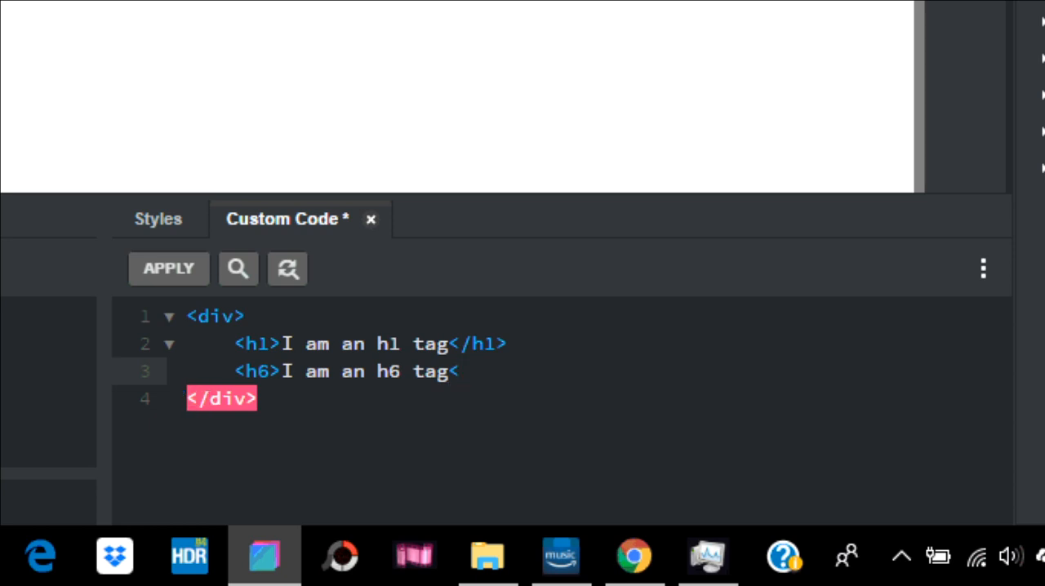
pyautogui.write('/h')
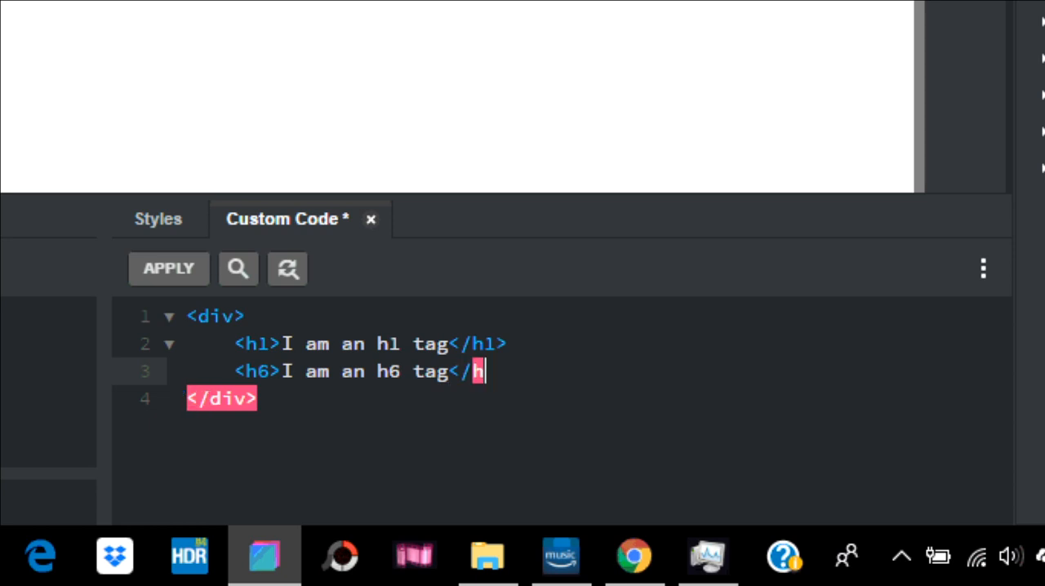
pyautogui.click(170, 317)
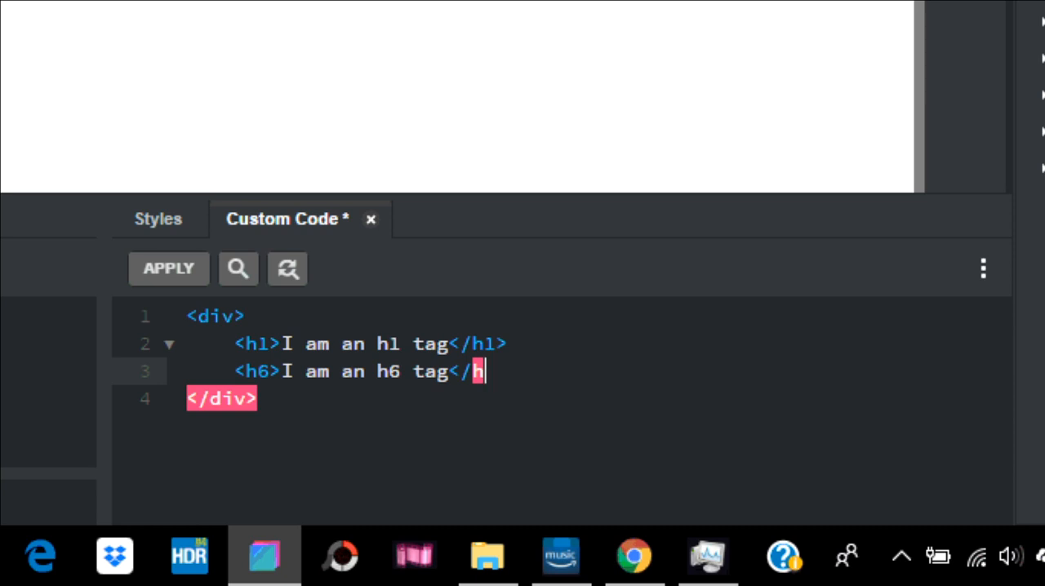
pyautogui.write('6>')
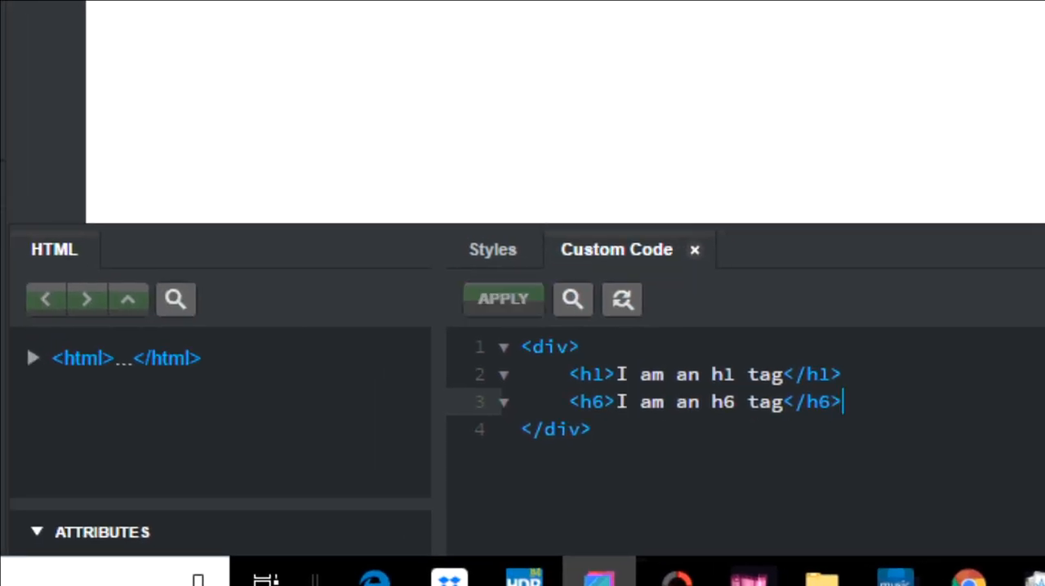
pyautogui.click(503, 298)
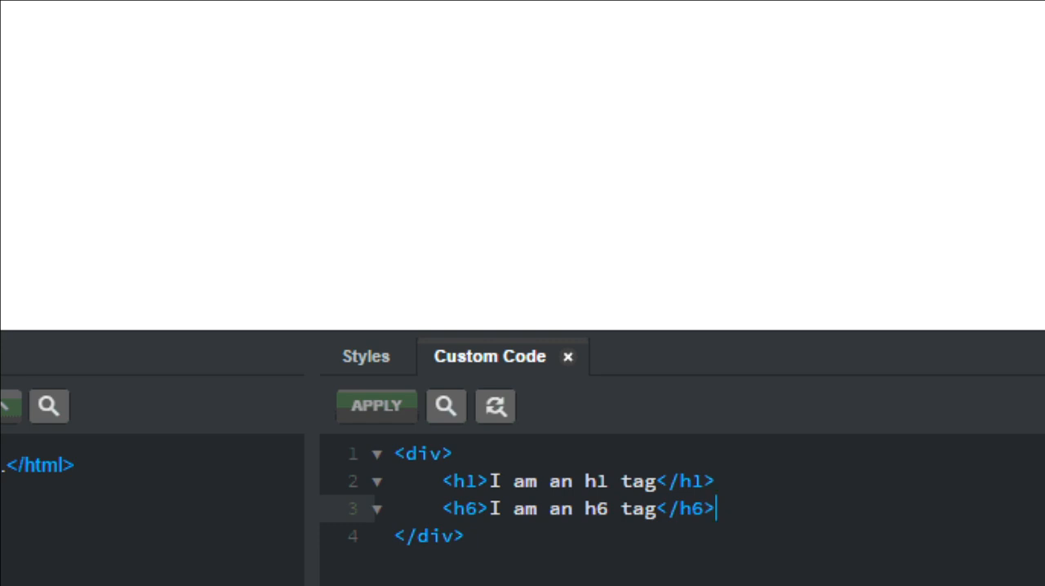
# - Add the line <p>I am my first p tag, or paragraph tag</p> beneath the h6 heading
pyautogui.press('Return')
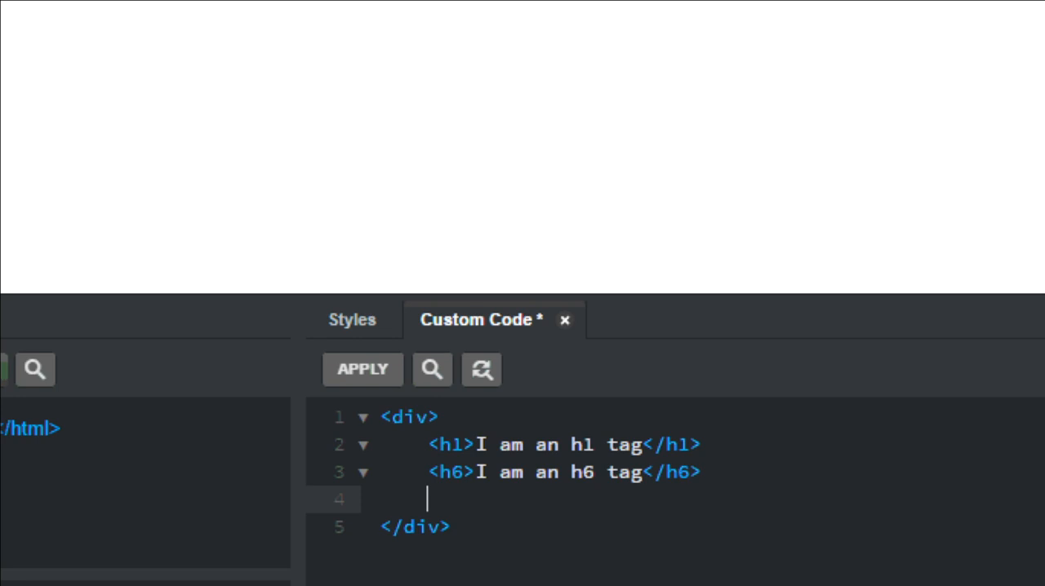
pyautogui.write('<')
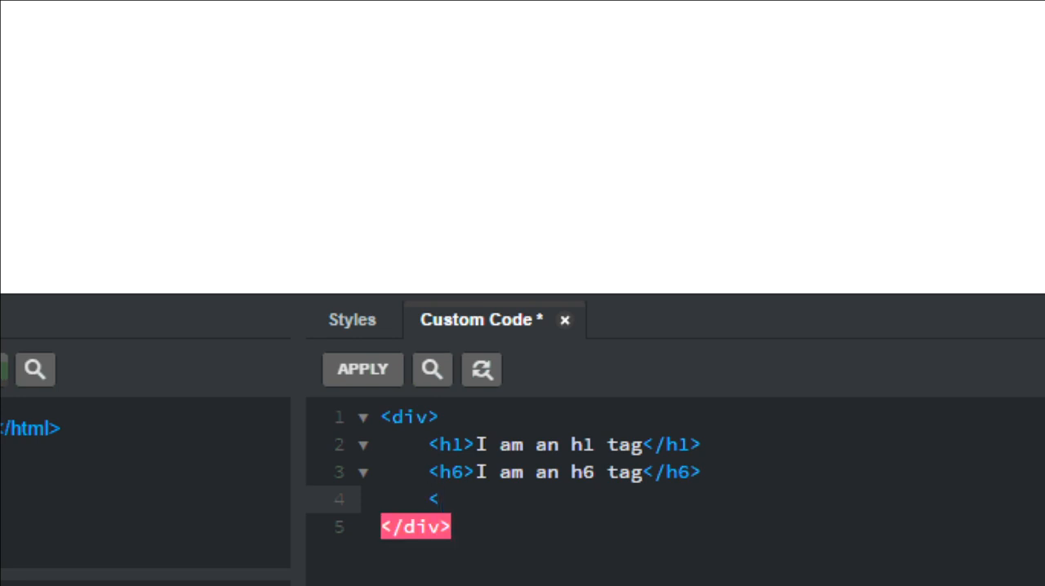
pyautogui.write('p>')
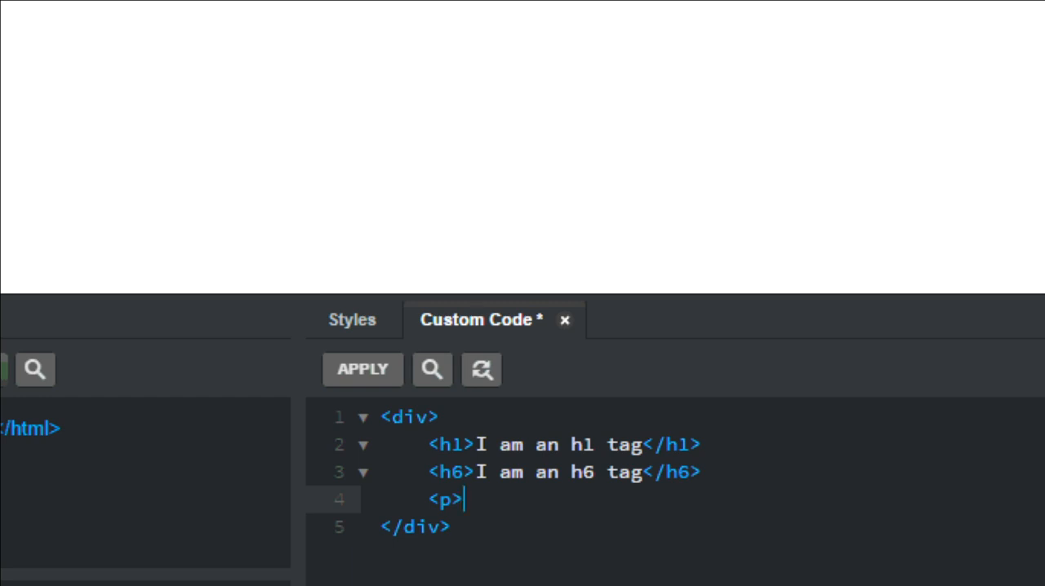
pyautogui.write('I am')
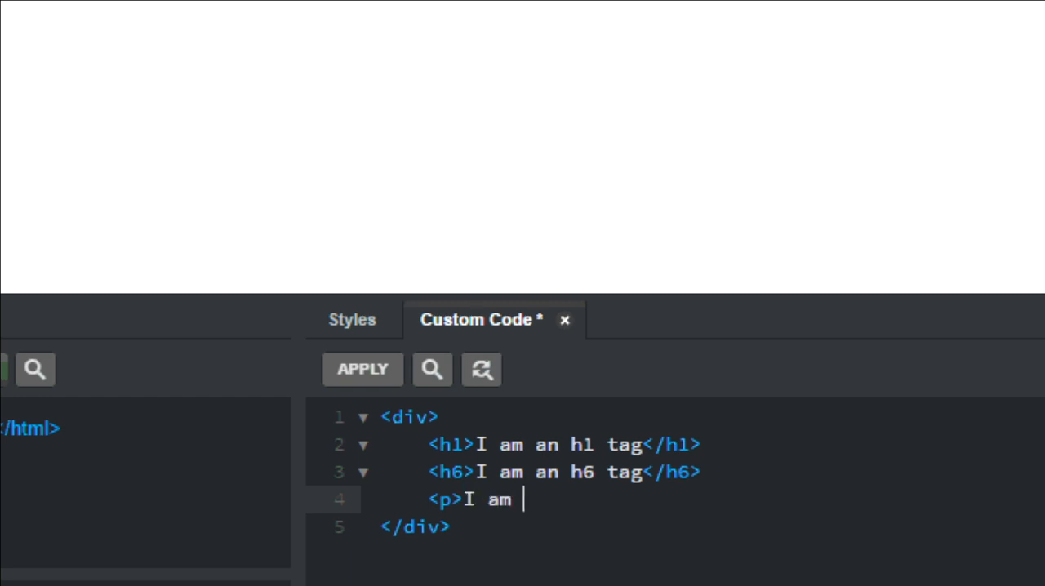
pyautogui.write('my first p')
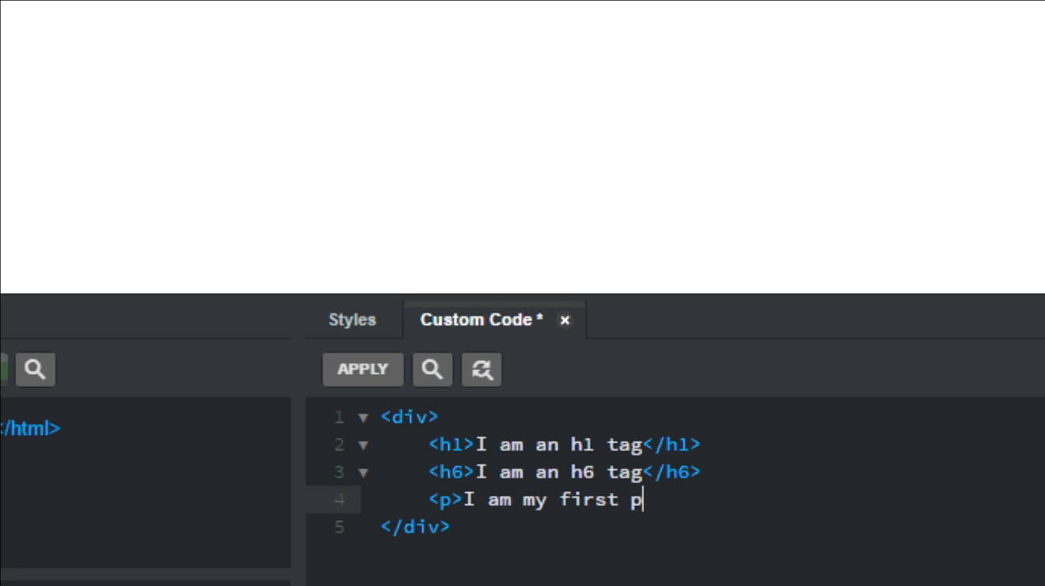
pyautogui.write('age,')
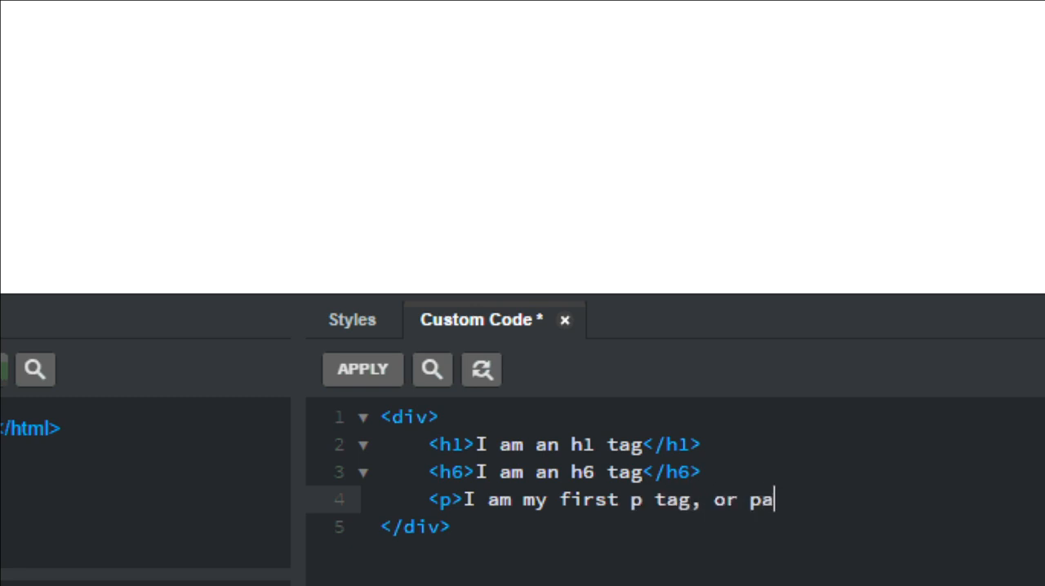
pyautogui.write('ragraph tag</')
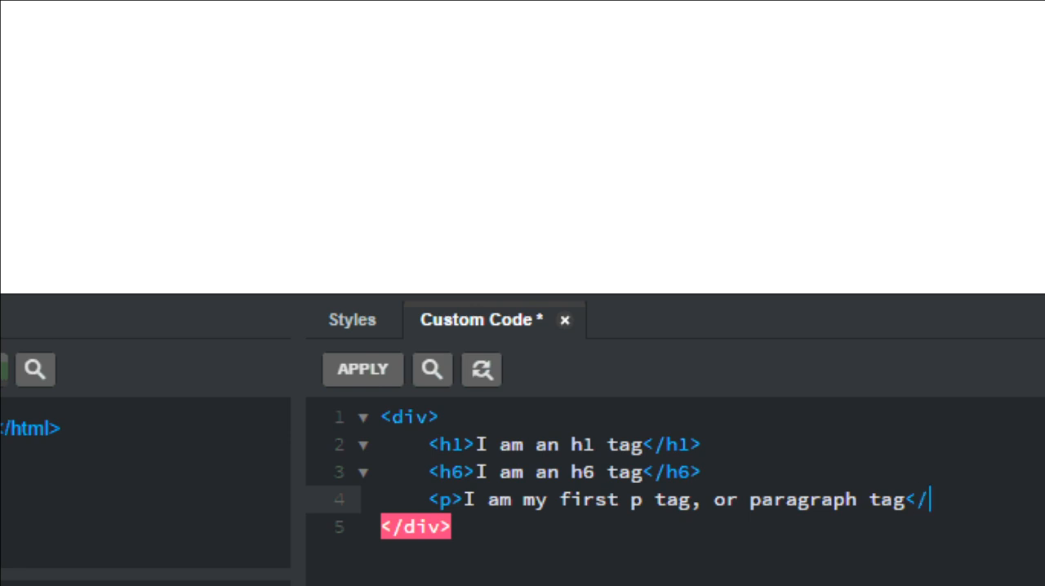
pyautogui.write('p>')
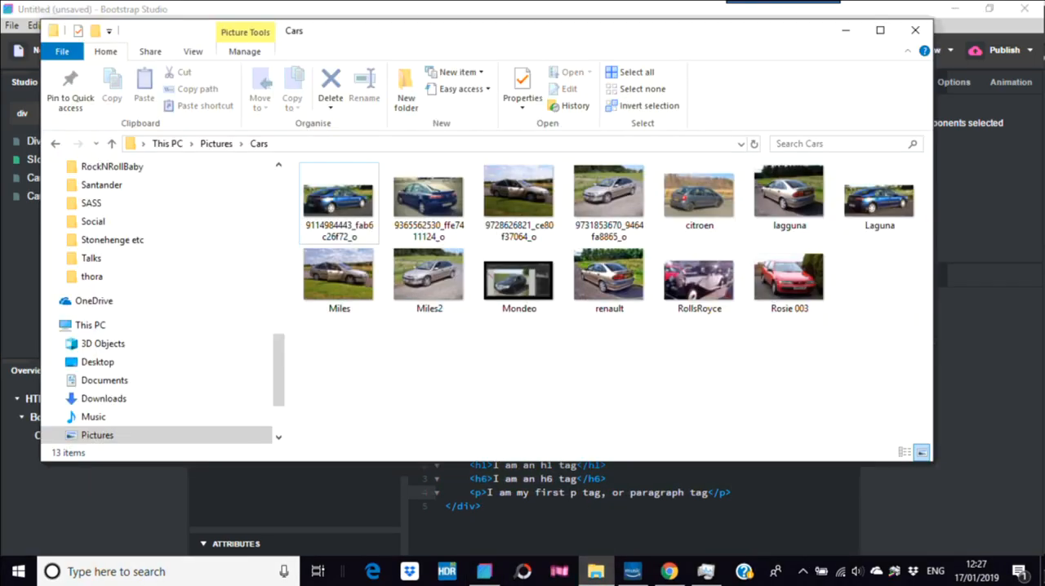
# - Import the renault picture from the Cars folder as renault.jpg into the design's images
pyautogui.click(609, 278)
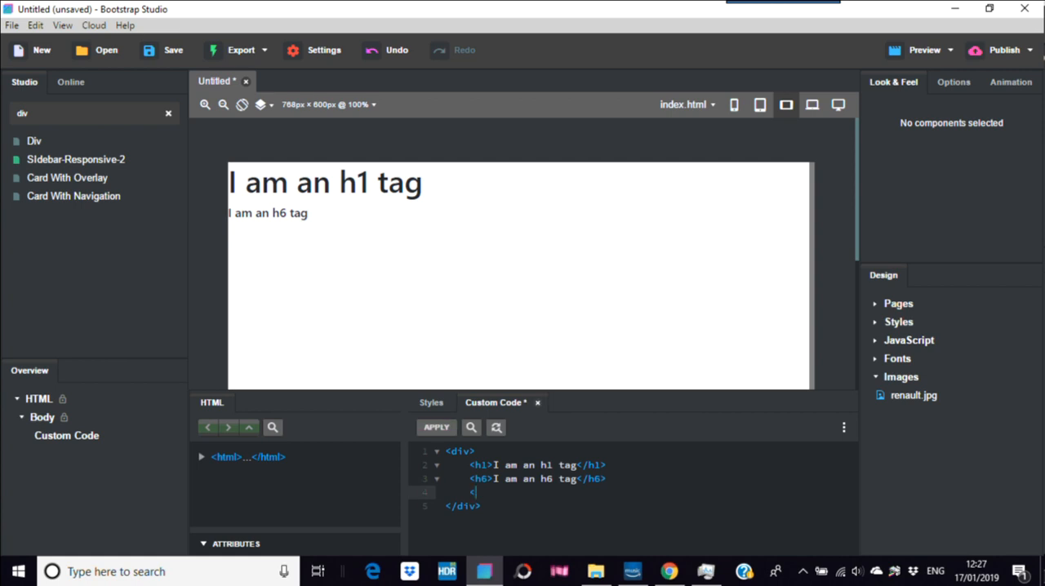
# - Write <p> I am a paragraph tag</p> on line 4 and apply it so the page renders it
pyautogui.write('<p>')
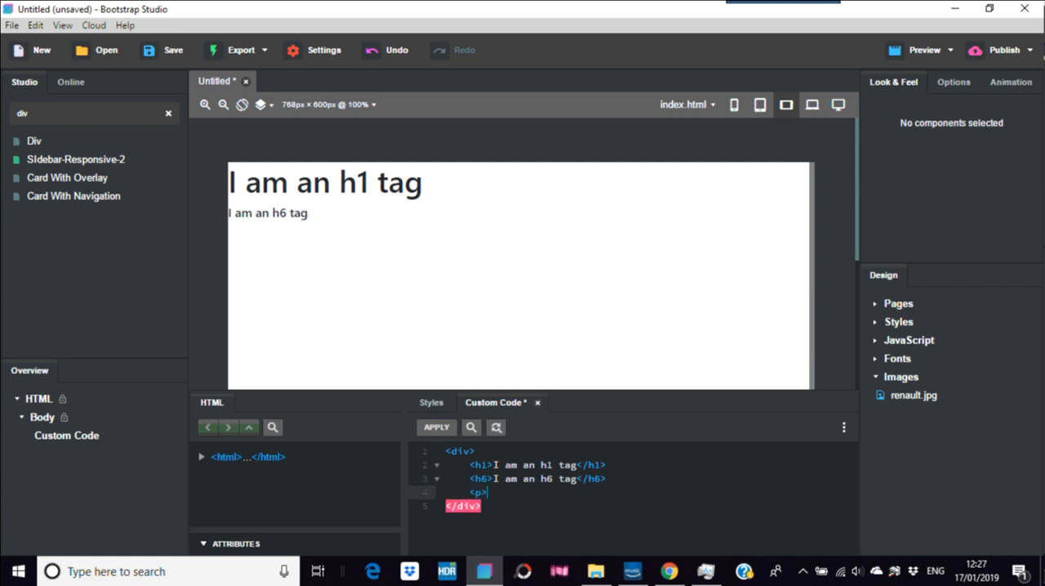
pyautogui.write('I am a')
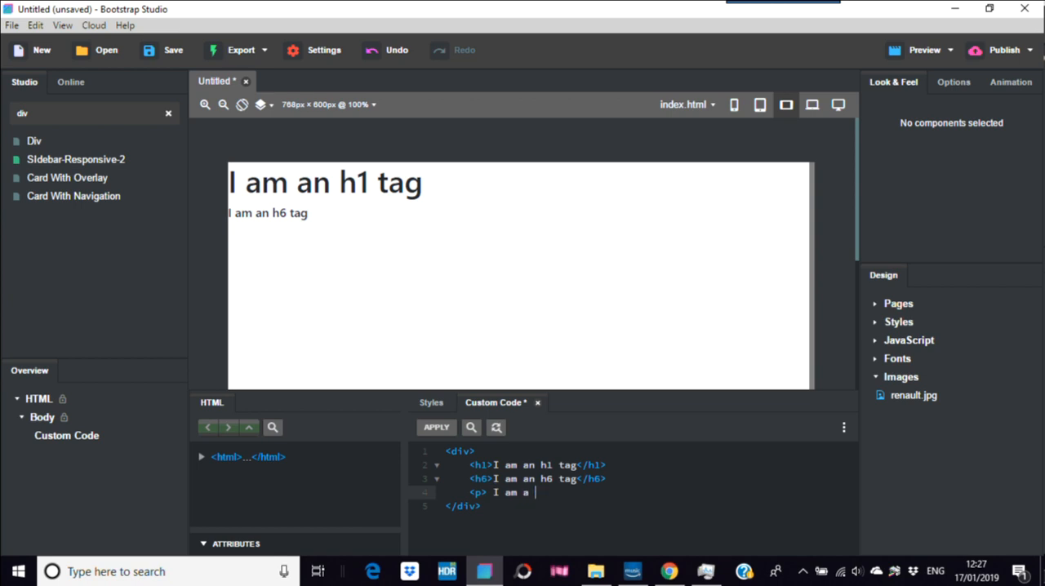
pyautogui.write('paragraph tag</p>')
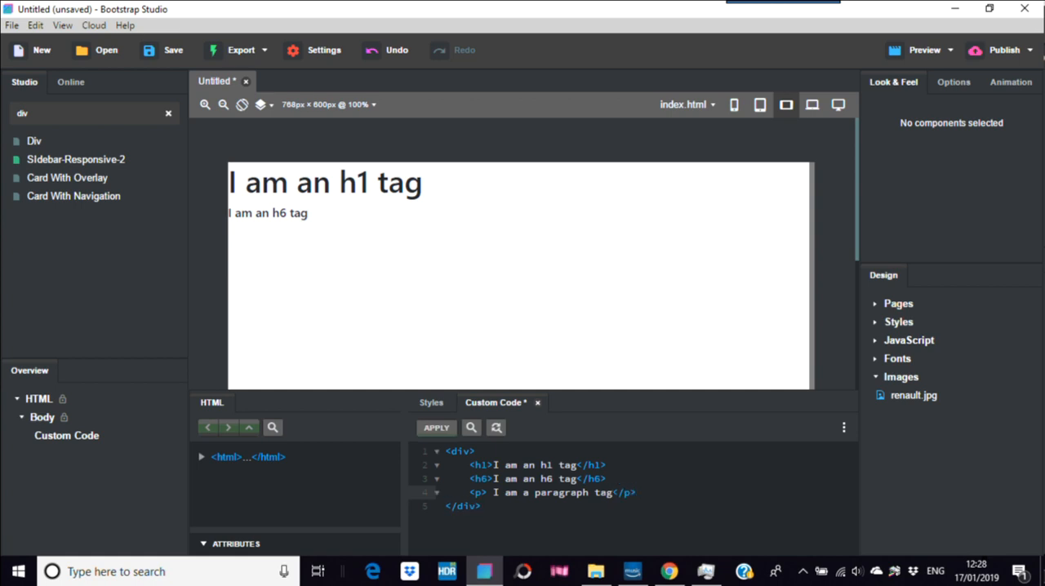
pyautogui.click(436, 427)
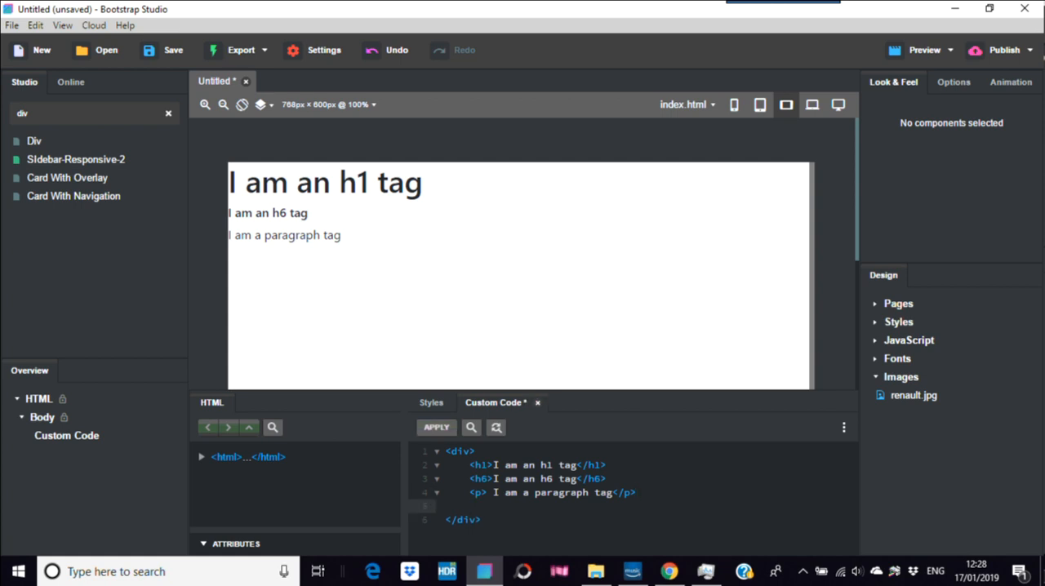
pyautogui.moveTo(913, 396)
pyautogui.write('<')
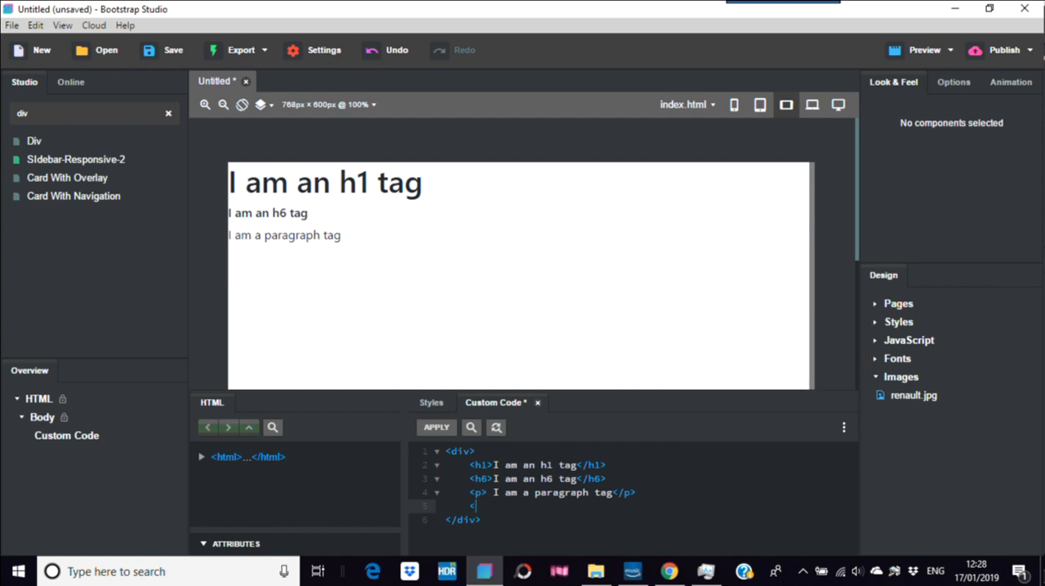
# - Add an img line with src = "renault.jpg" below the paragraph
pyautogui.write('img')
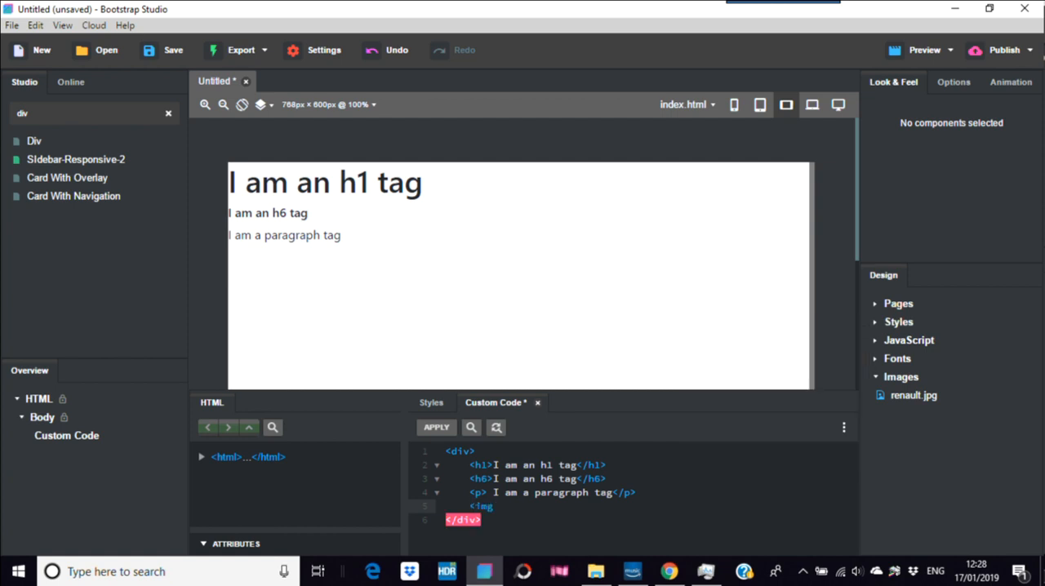
pyautogui.write('src')
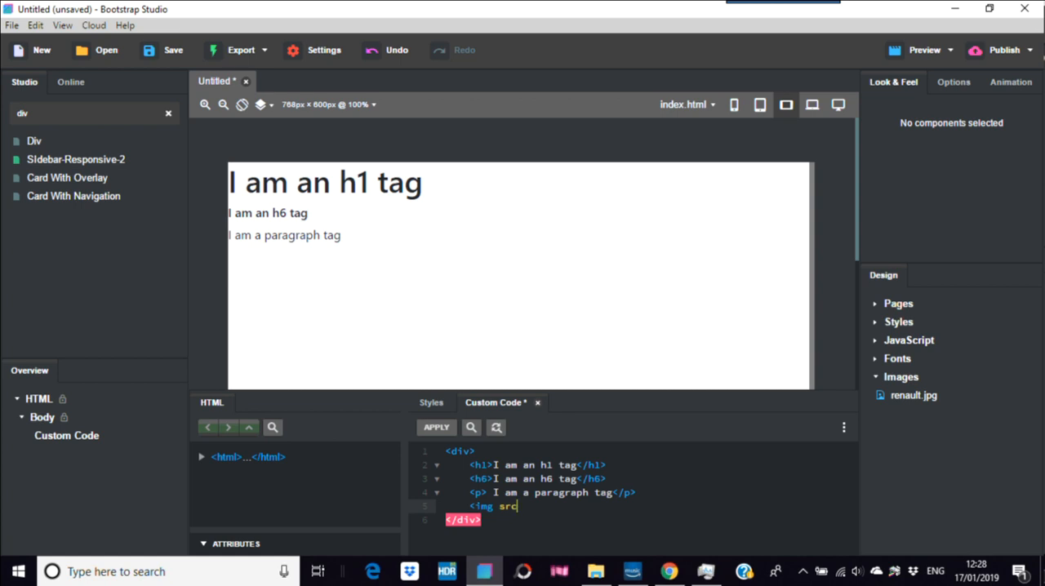
pyautogui.write('=')
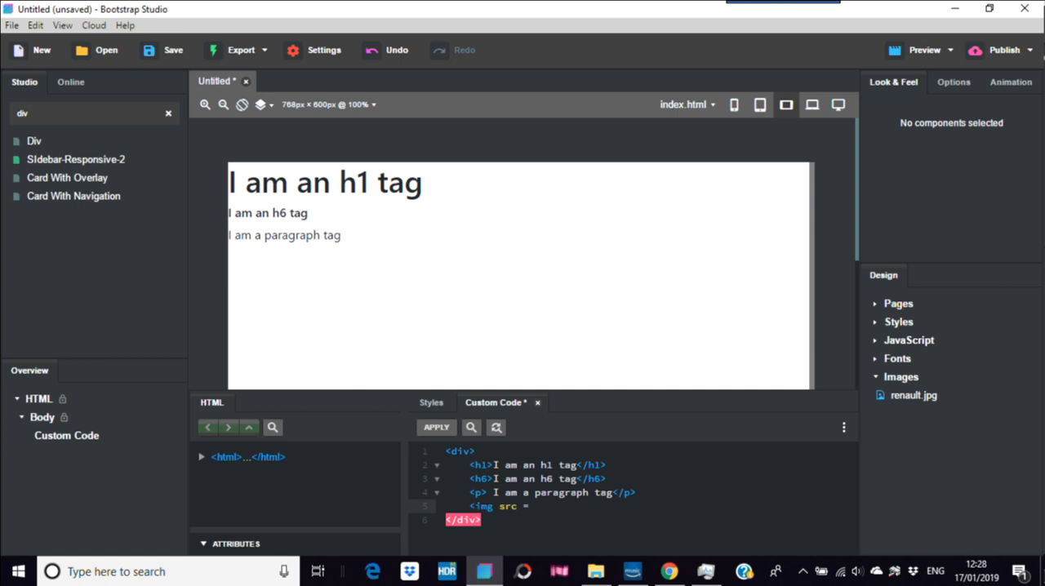
pyautogui.write('""')
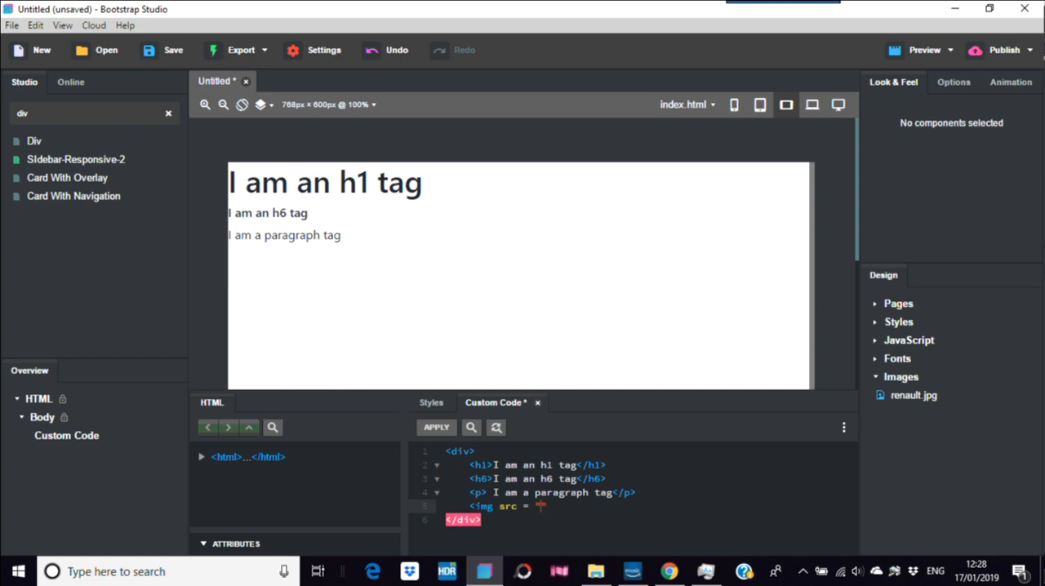
pyautogui.write('ra')
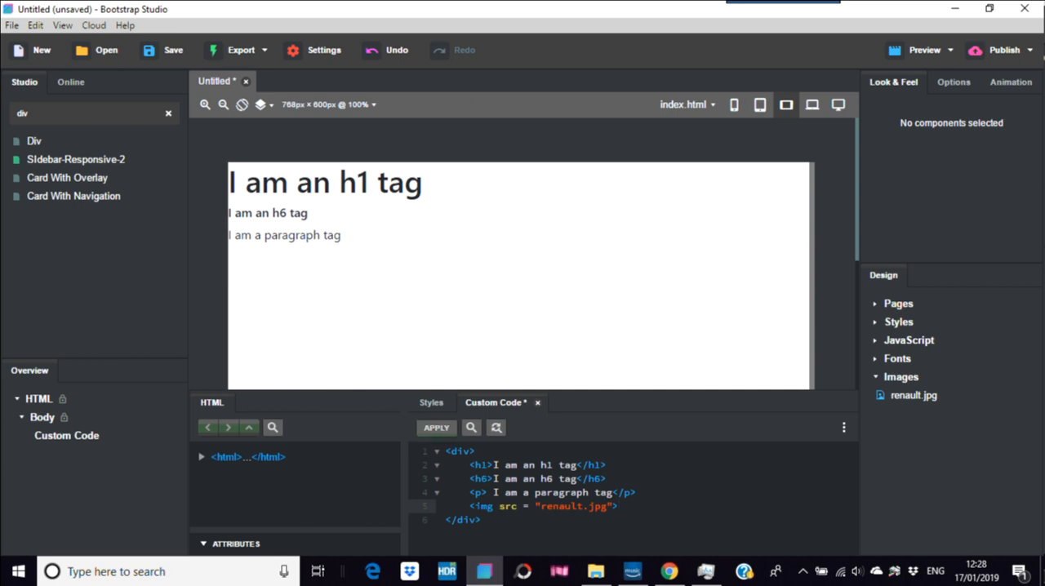
# - Apply the code so the renault photo renders, then self-close the img line with />
pyautogui.click(436, 428)
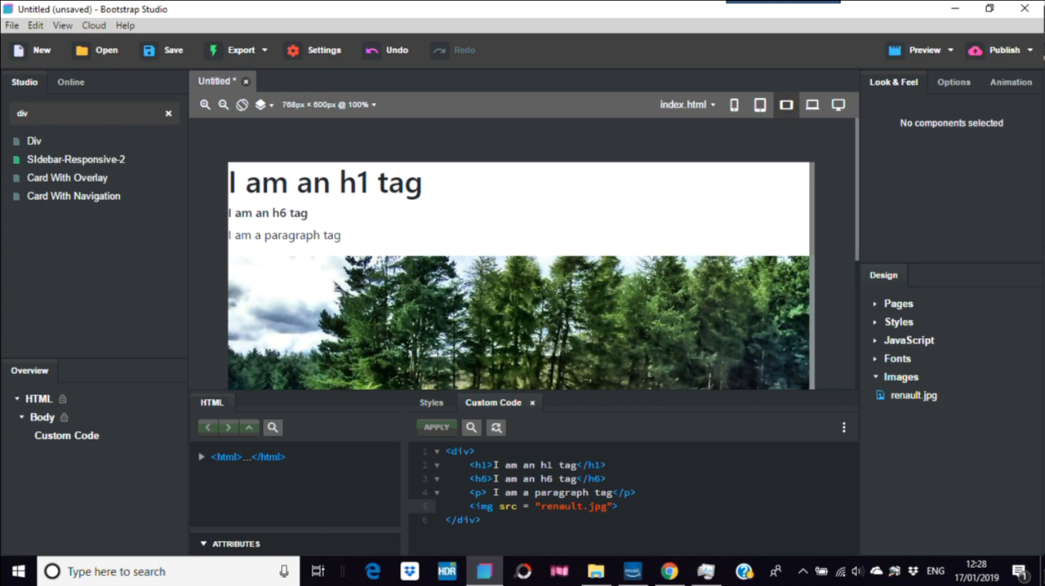
pyautogui.scroll(-3)
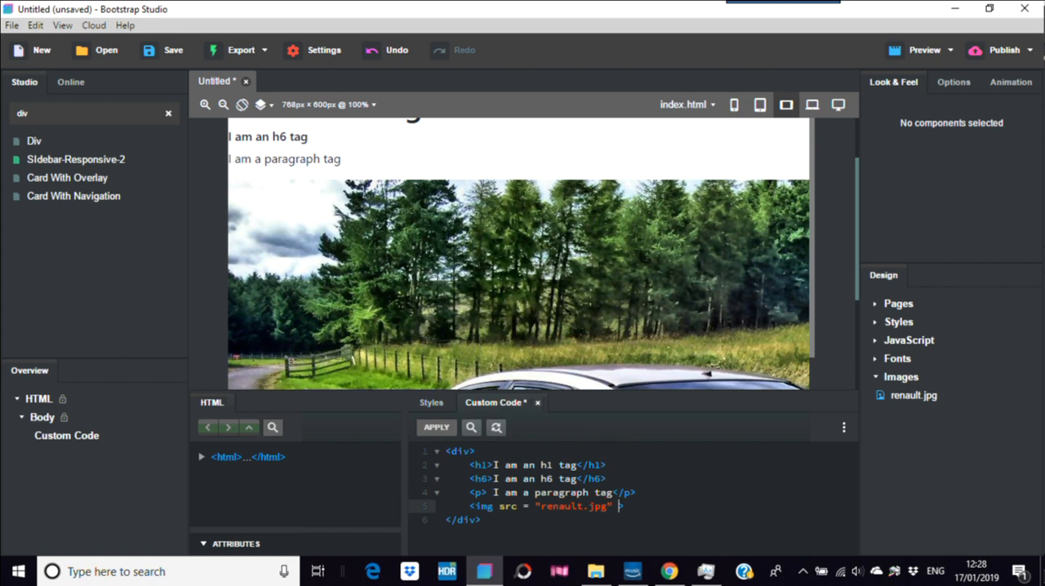
pyautogui.write('/>')
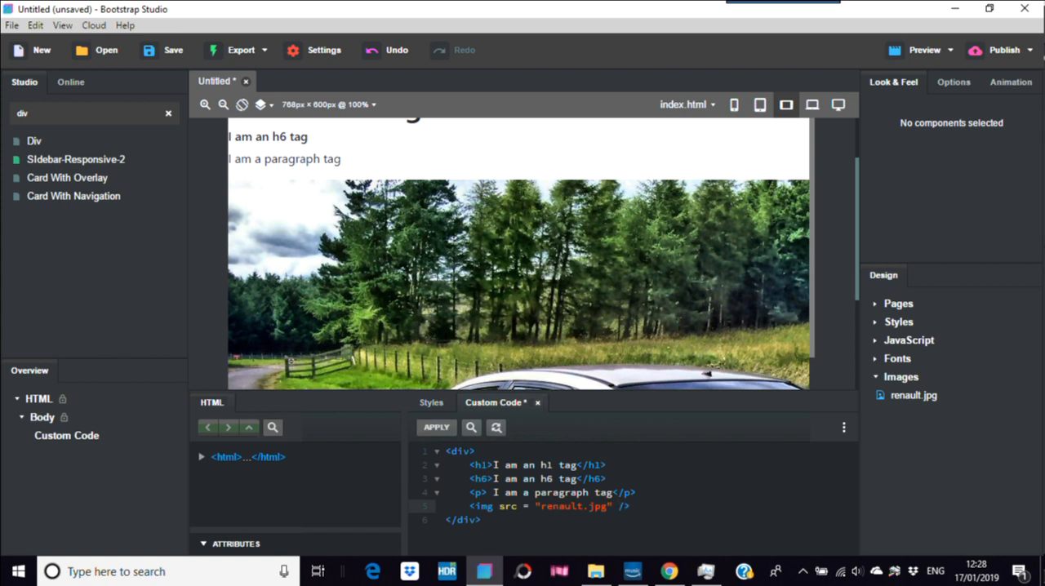